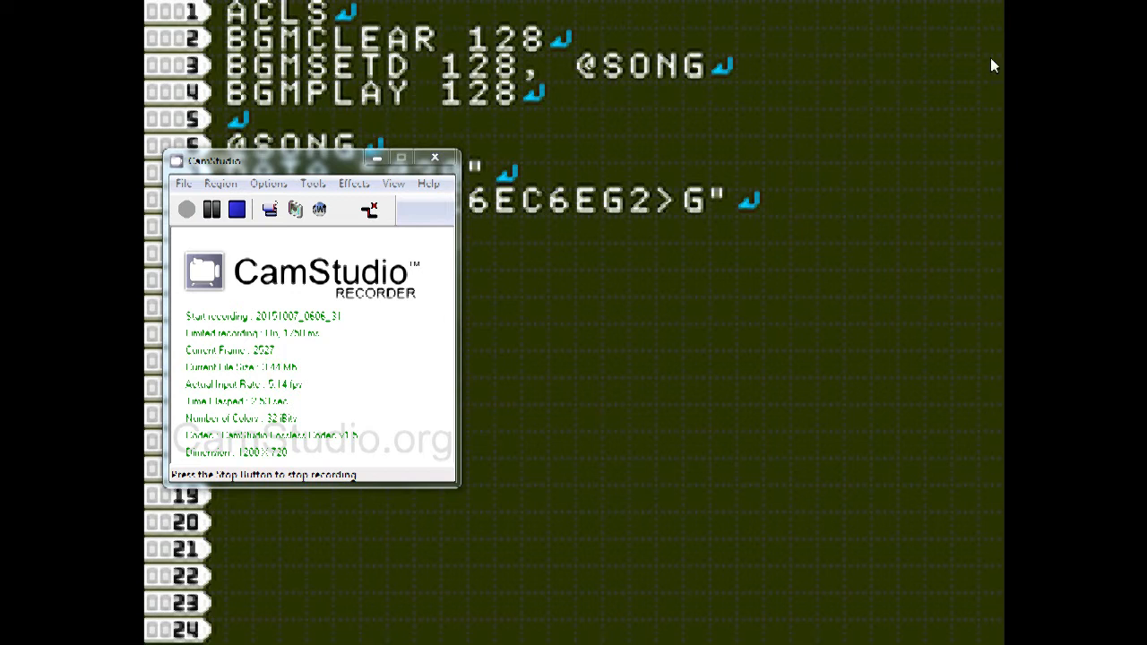
pyautogui.moveTo(1008, 119)
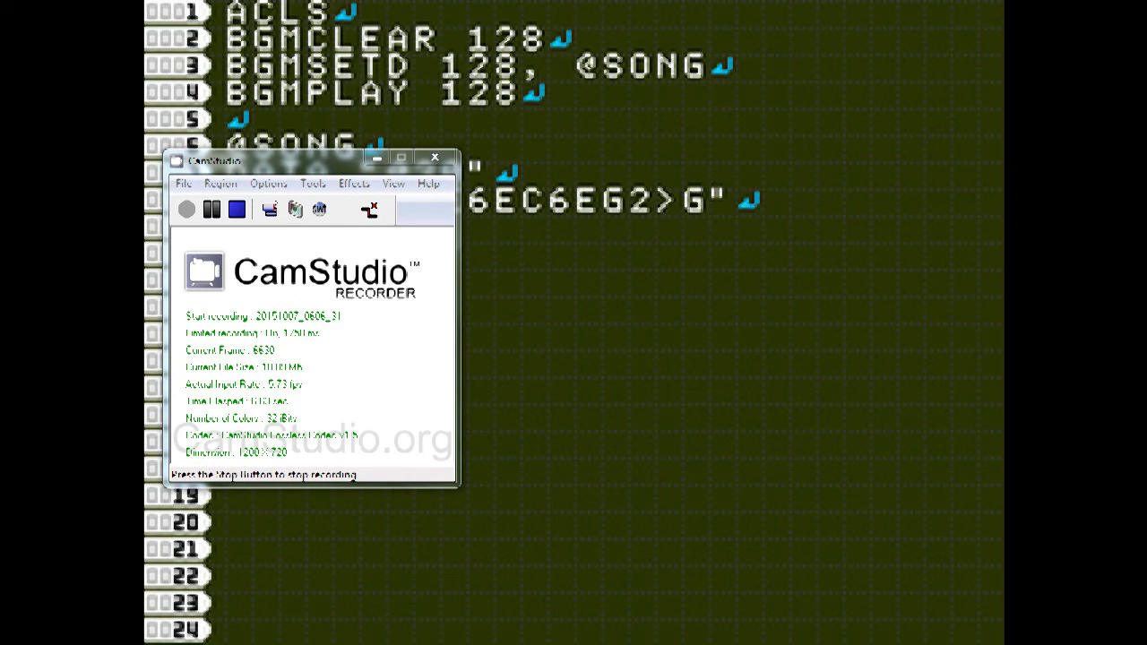
# Step: Bring the SmileBASIC editor in front of CamStudio, revealing the full 10-line song listing
pyautogui.click(434, 158)
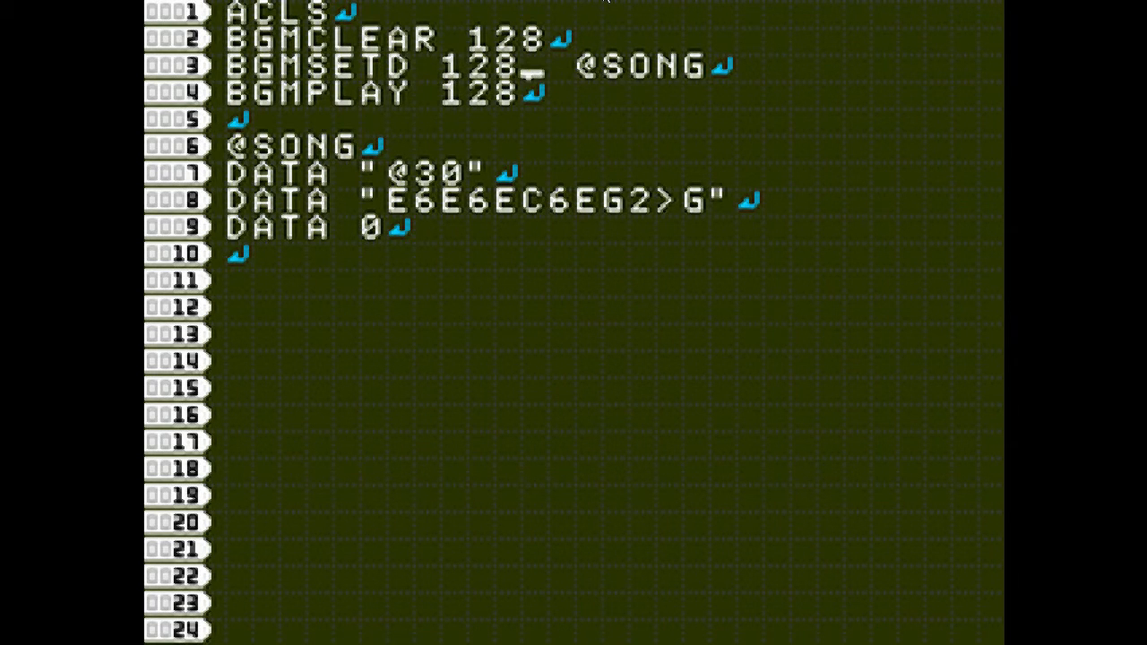
pyautogui.write(',')
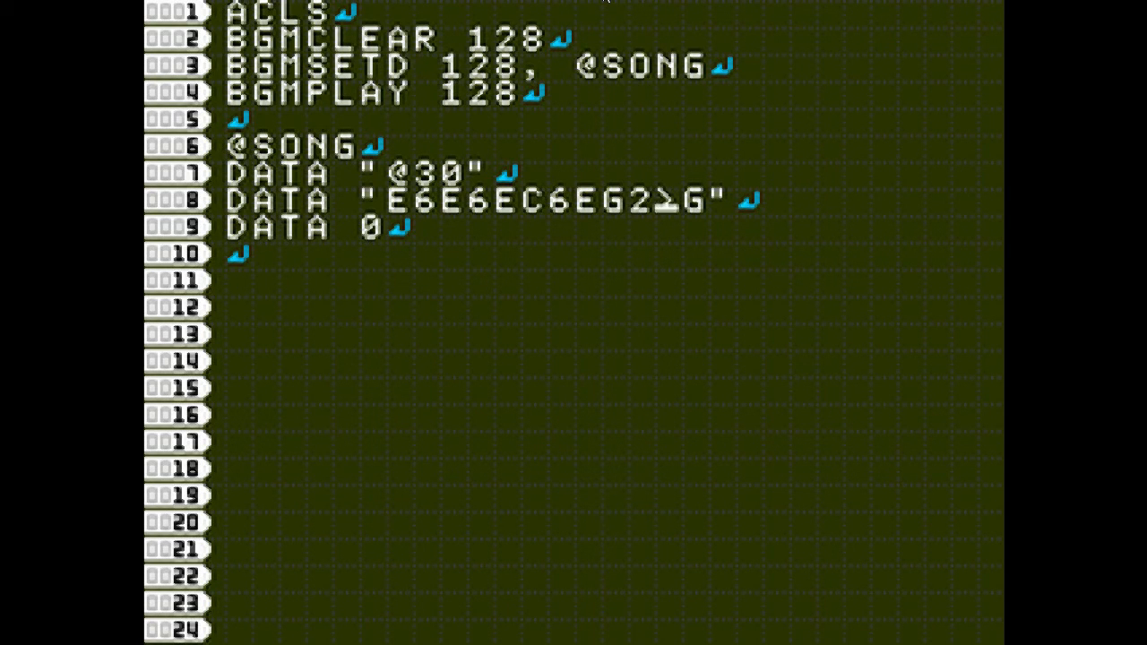
pyautogui.press('Backspace')
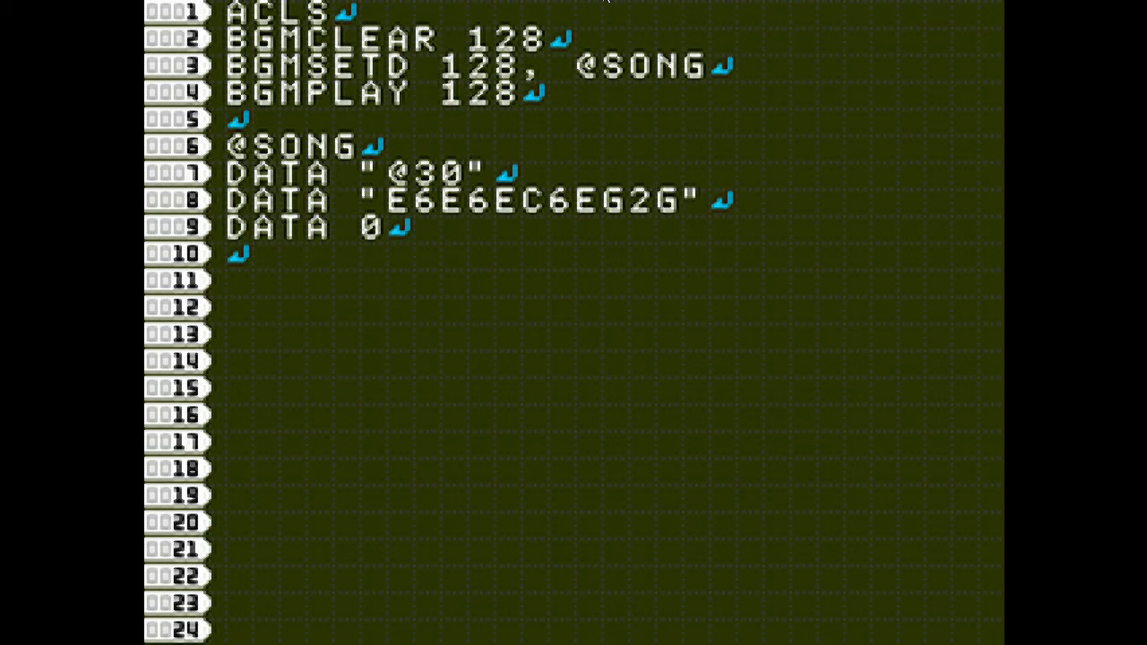
pyautogui.write('<')
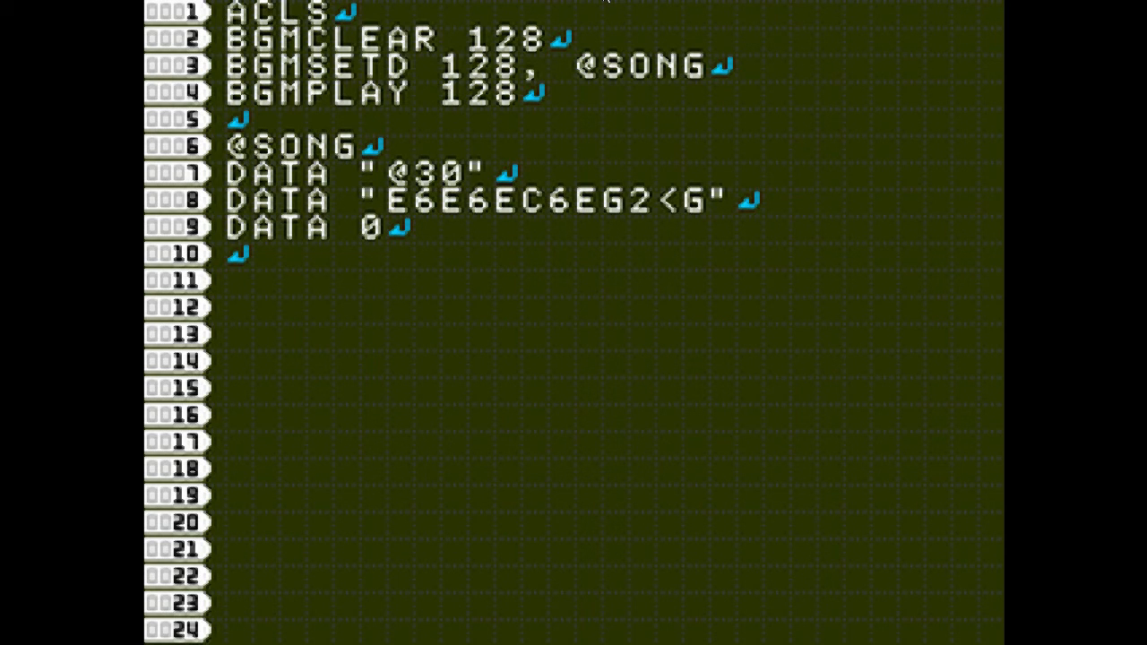
pyautogui.press('Backspace')
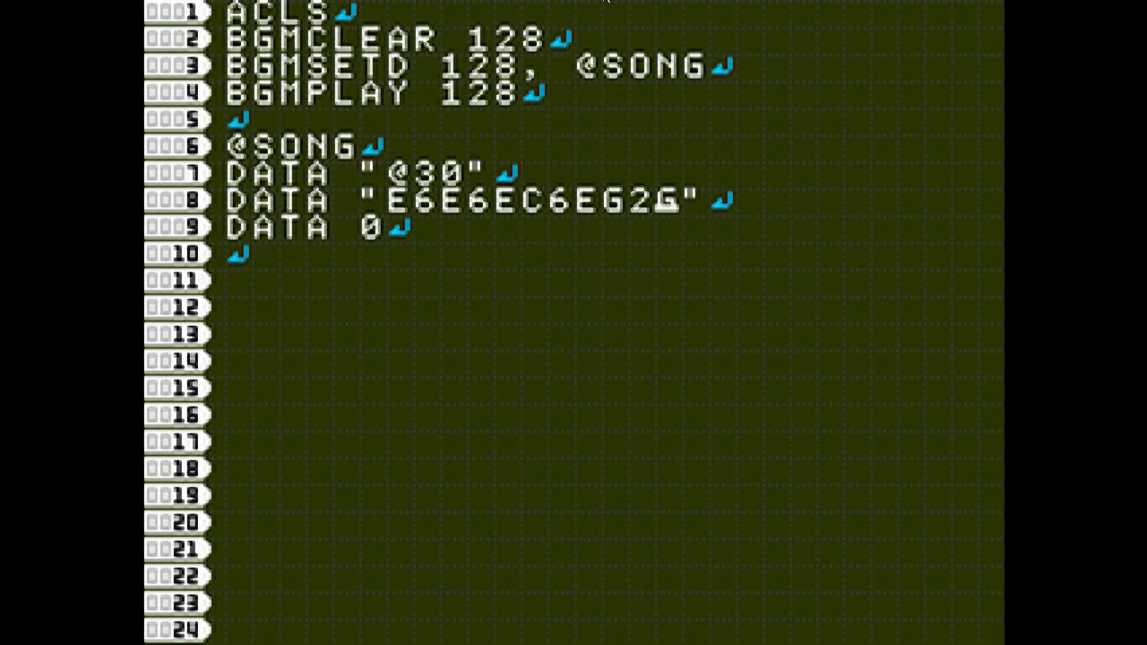
pyautogui.write('>')
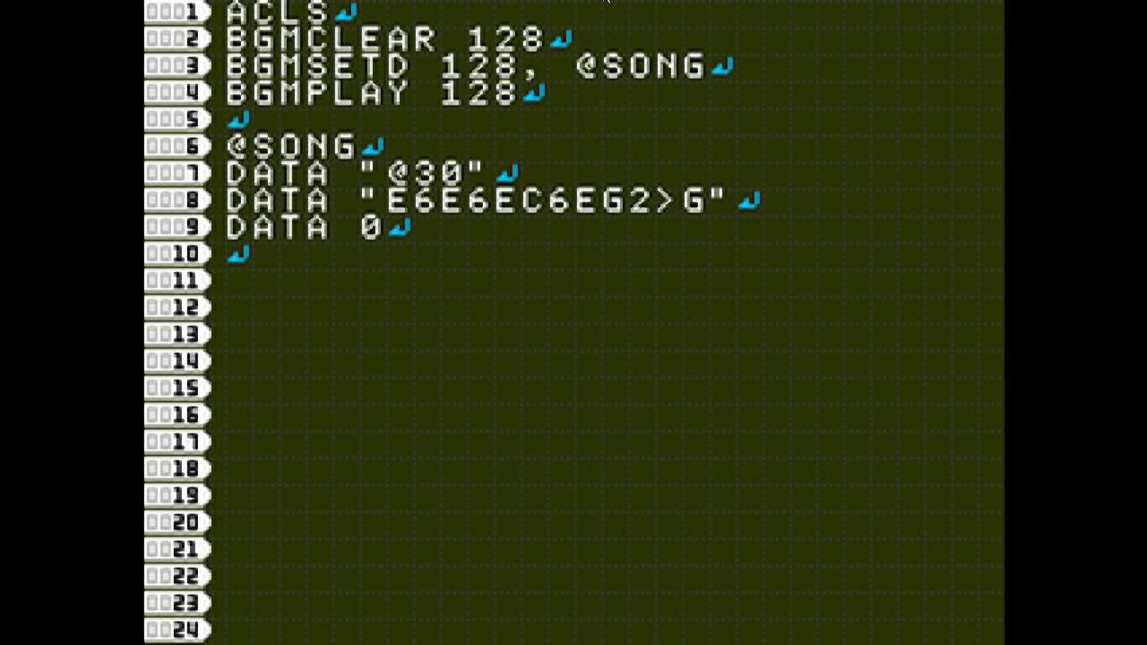